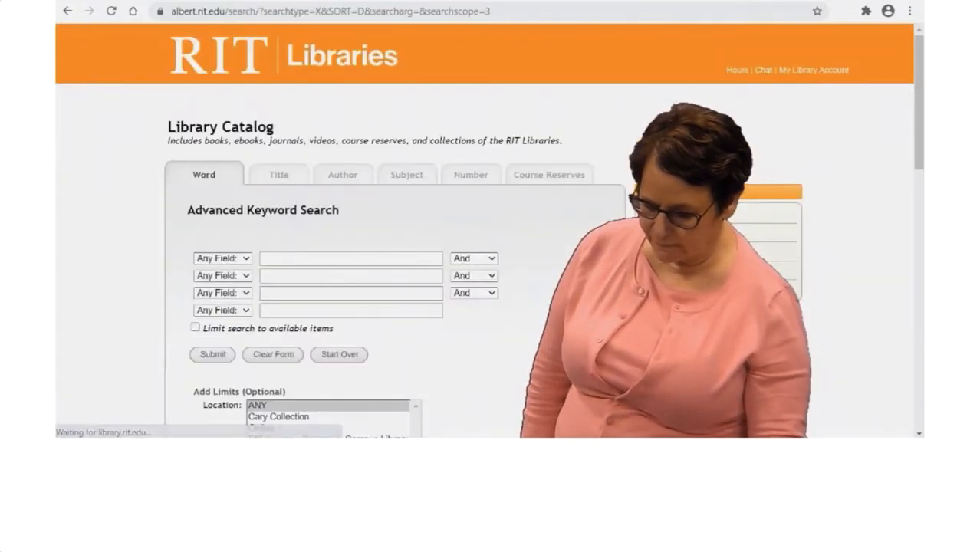
# - Search the catalog for 'deaf culture' in Any Field and submit
pyautogui.write('deaf culture')
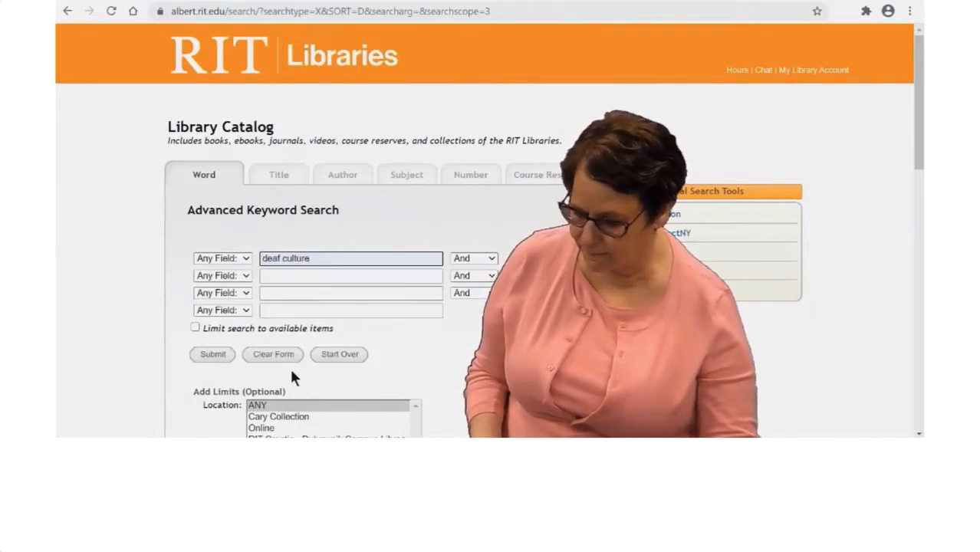
pyautogui.click(211, 354)
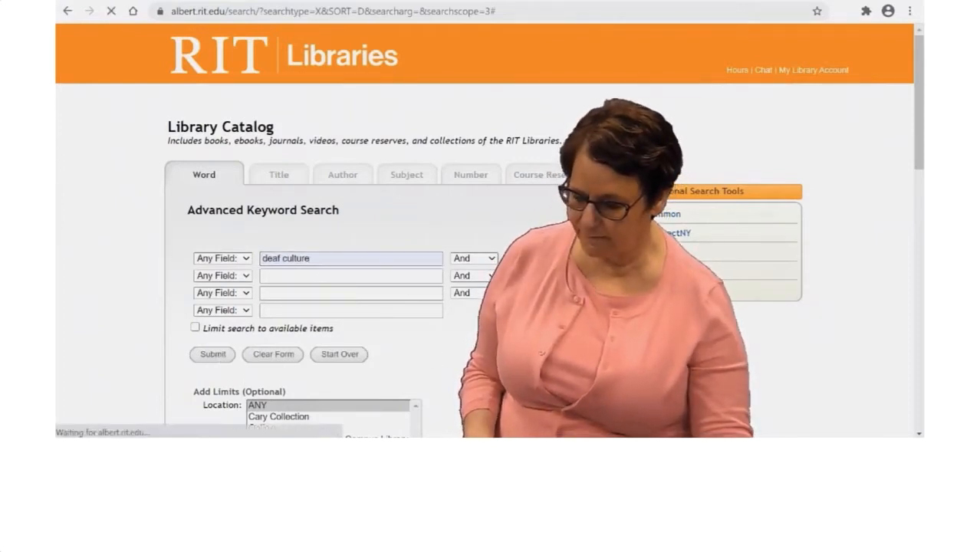
# - Open the first of 662 results, the 2018 ebook Deaf culture: exploring deaf communities
pyautogui.click(212, 354)
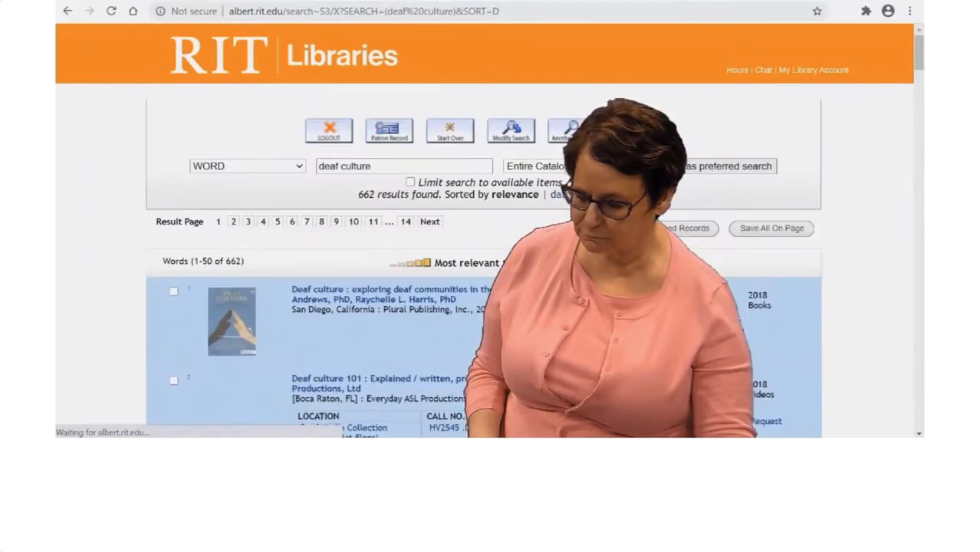
pyautogui.scroll(-3)
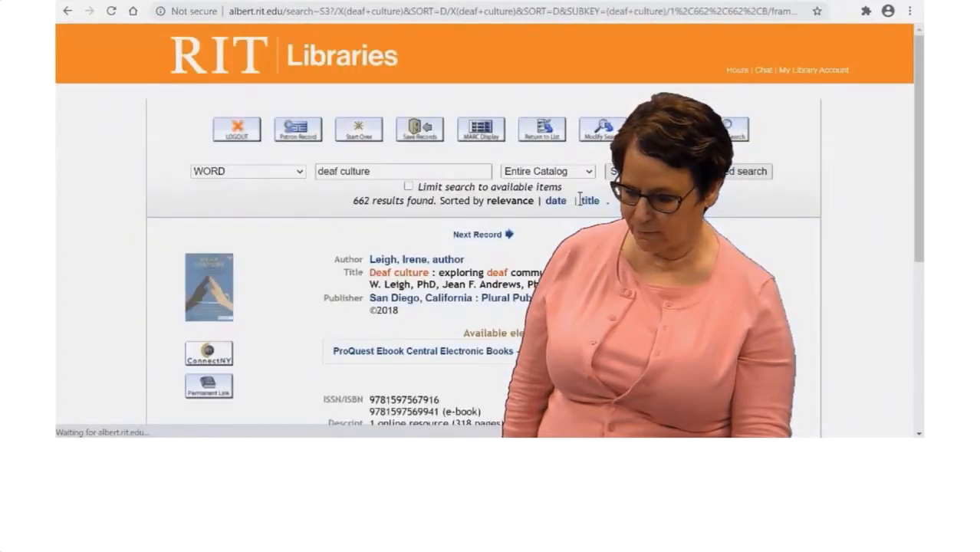
pyautogui.scroll(-3)
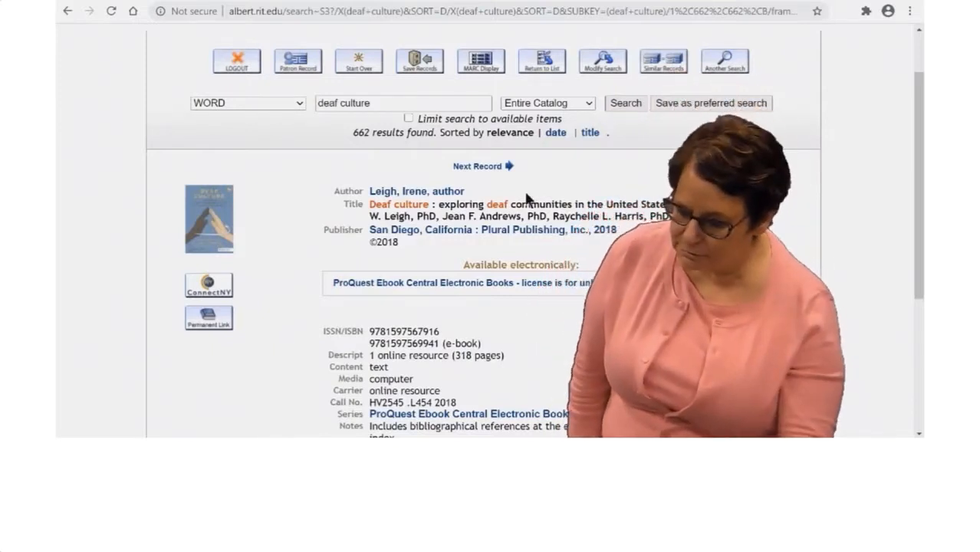
# - Follow the ProQuest Ebook Central link and launch the ebook in the online reader
pyautogui.click(460, 282)
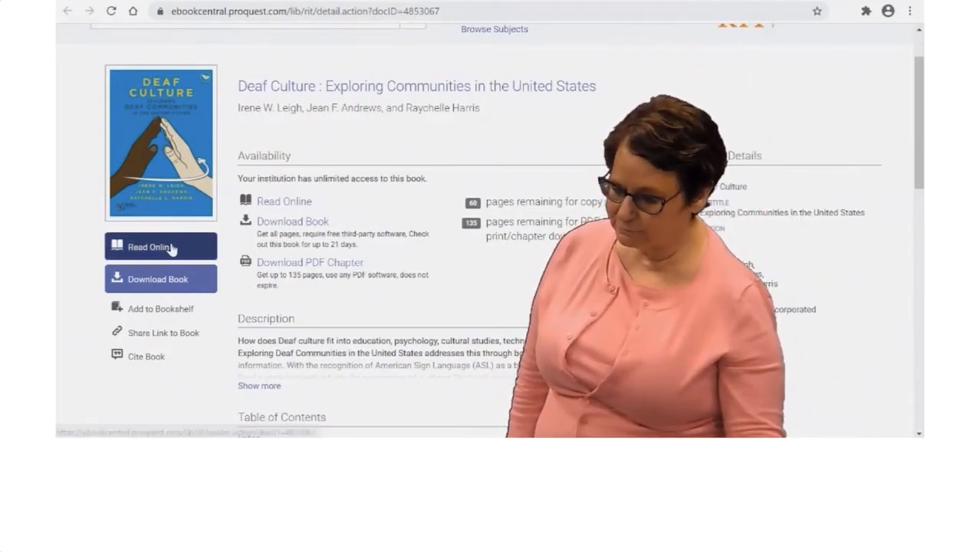
pyautogui.click(159, 245)
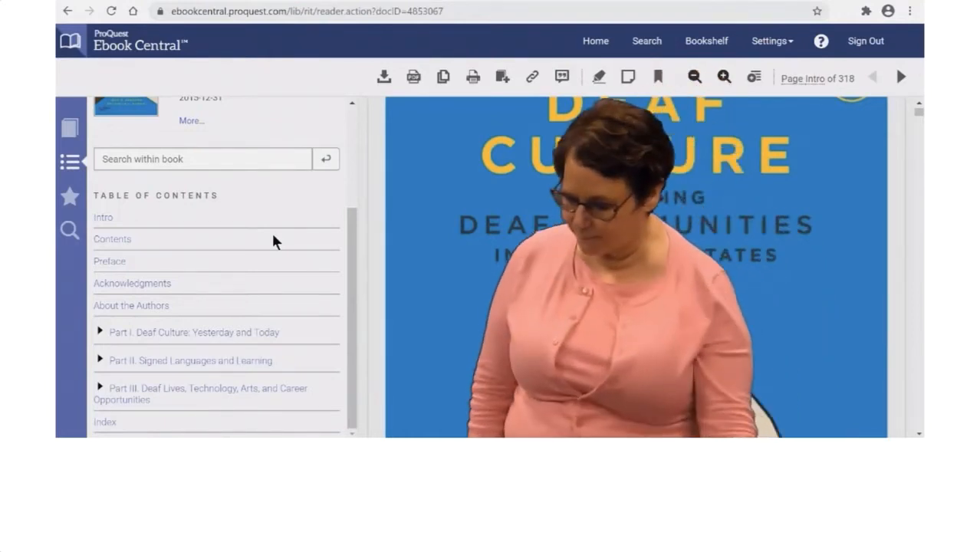
pyautogui.moveTo(184, 244)
pyautogui.write('t')
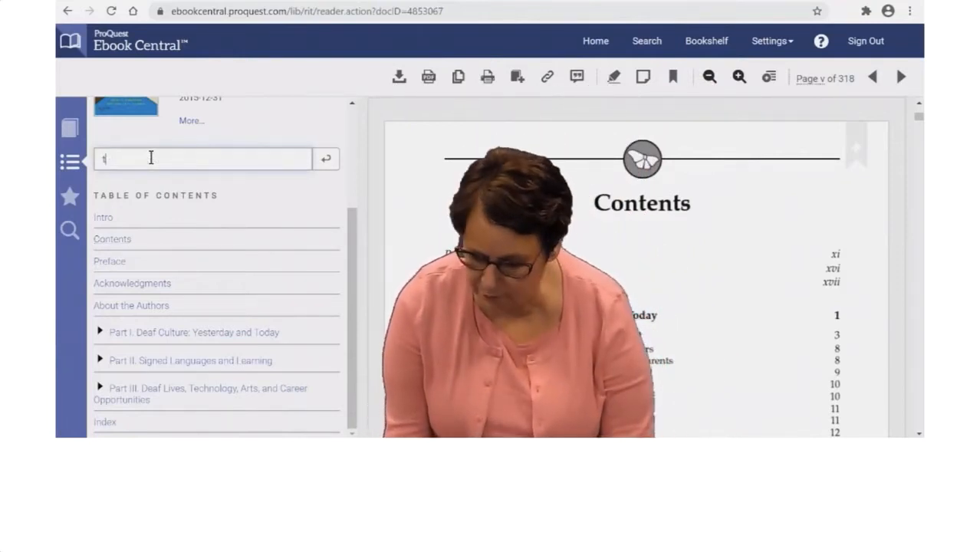
# - Bring up the within-book search panel from the reader's left sidebar
pyautogui.click(71, 230)
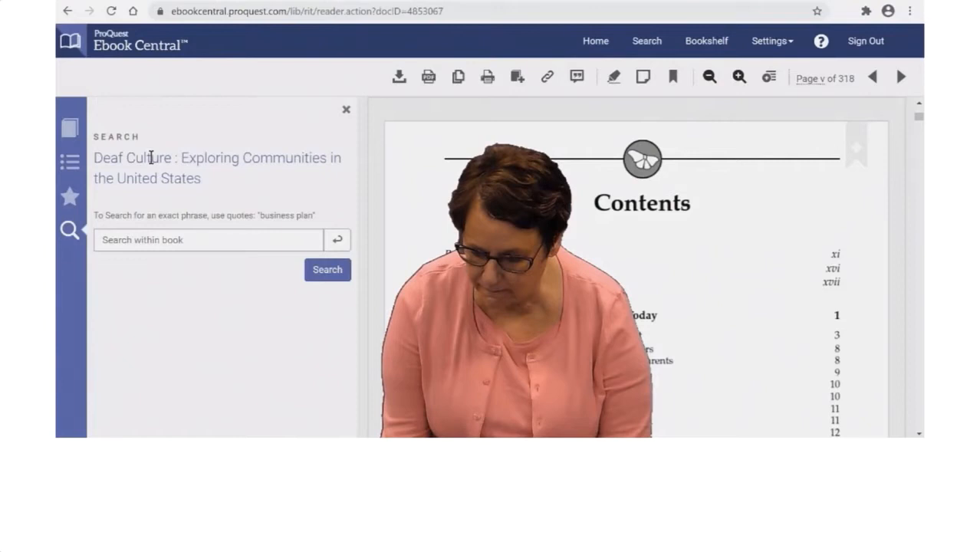
# - Search the book for 'technology', expand Part I matches, then go back to the catalog record
pyautogui.click(327, 270)
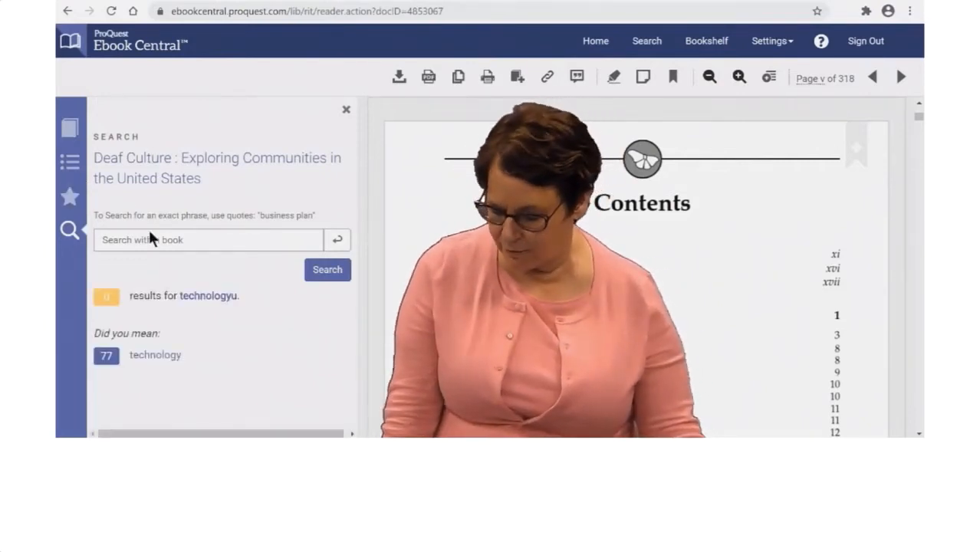
pyautogui.click(155, 356)
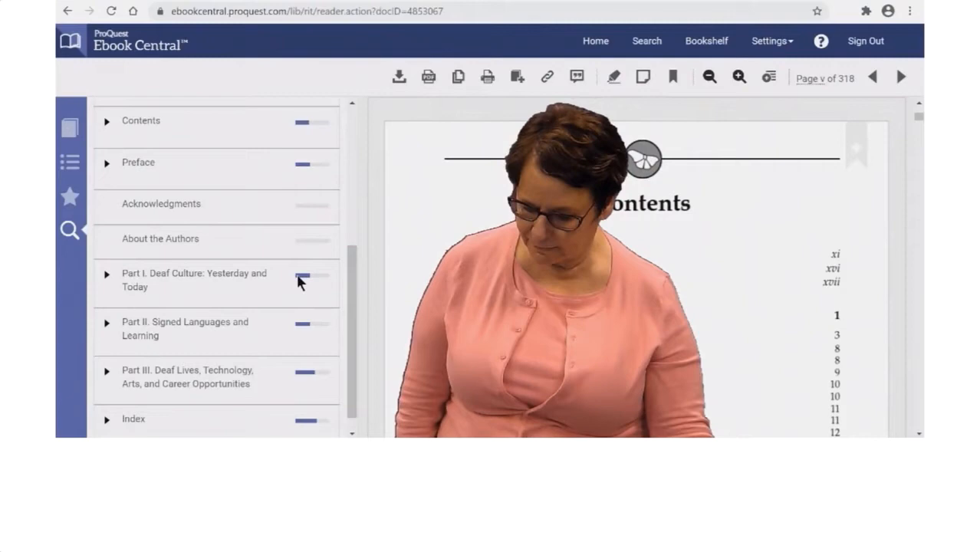
pyautogui.click(106, 273)
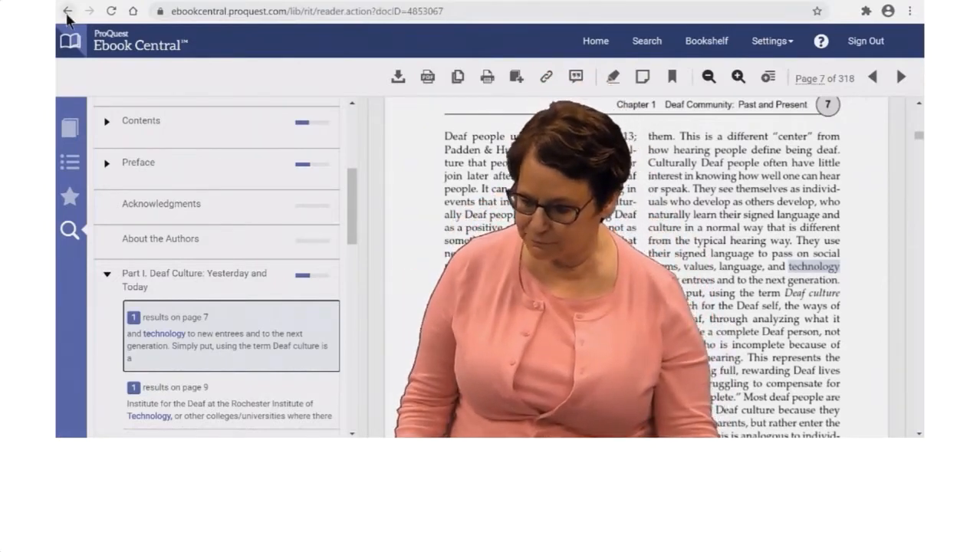
pyautogui.click(68, 11)
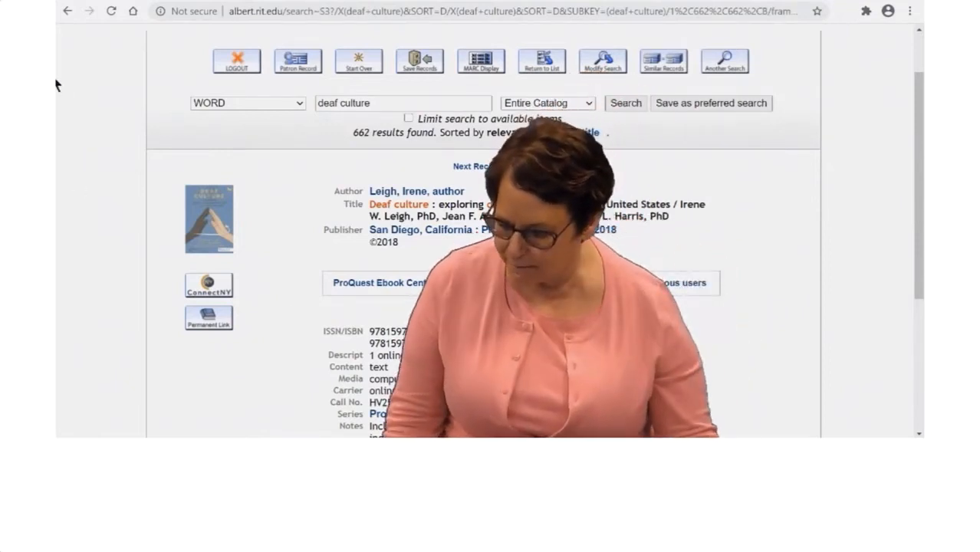
# - Navigate back to the results and reach the 2017 print record shelved on Wallace's 4th floor
pyautogui.click(69, 11)
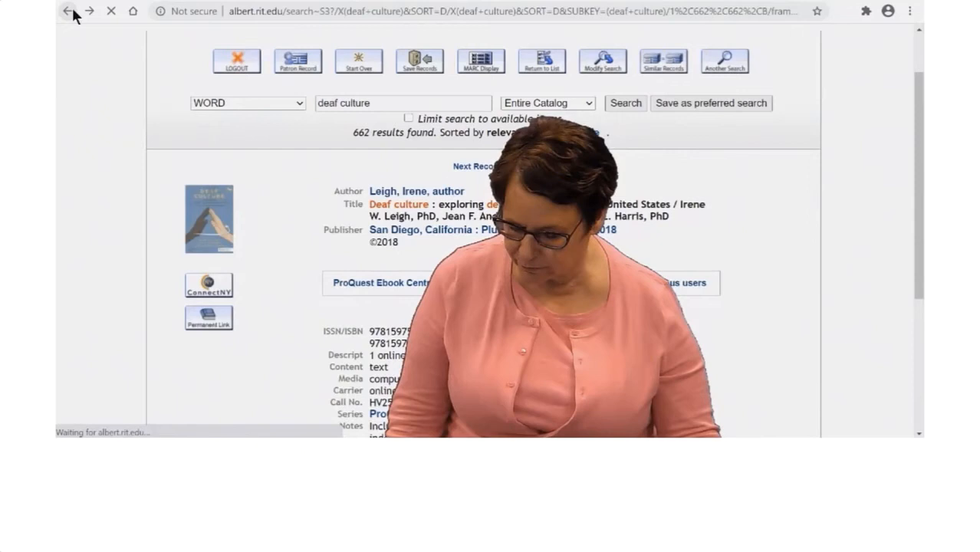
pyautogui.click(71, 11)
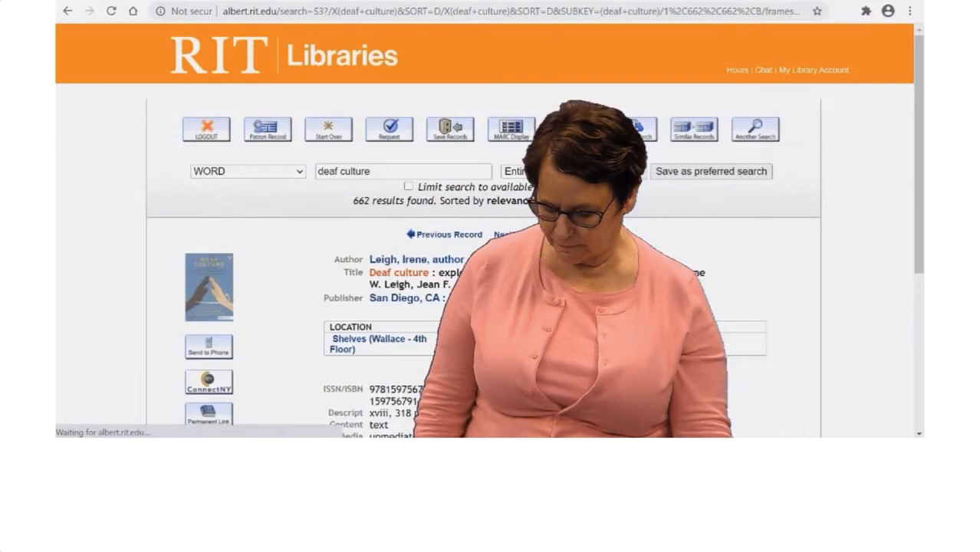
pyautogui.scroll(-3)
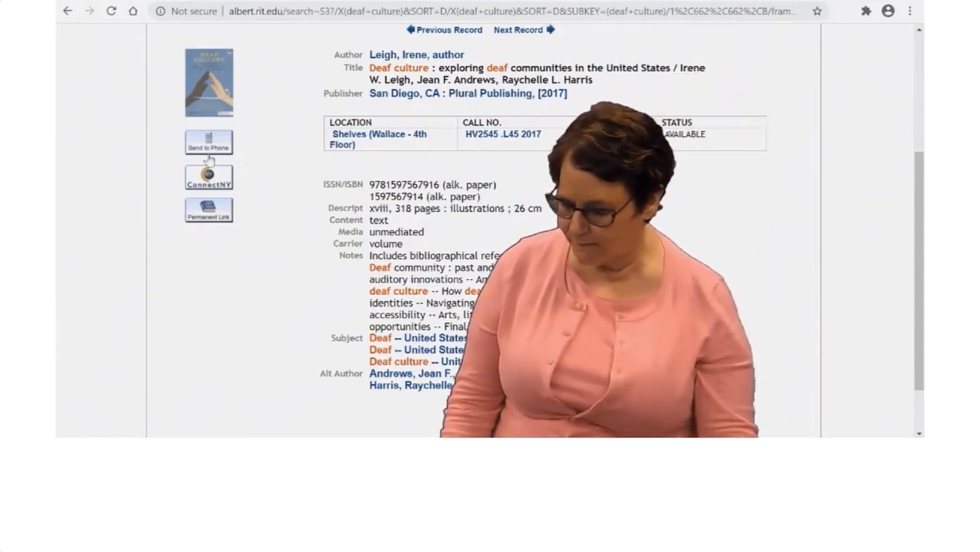
pyautogui.click(209, 141)
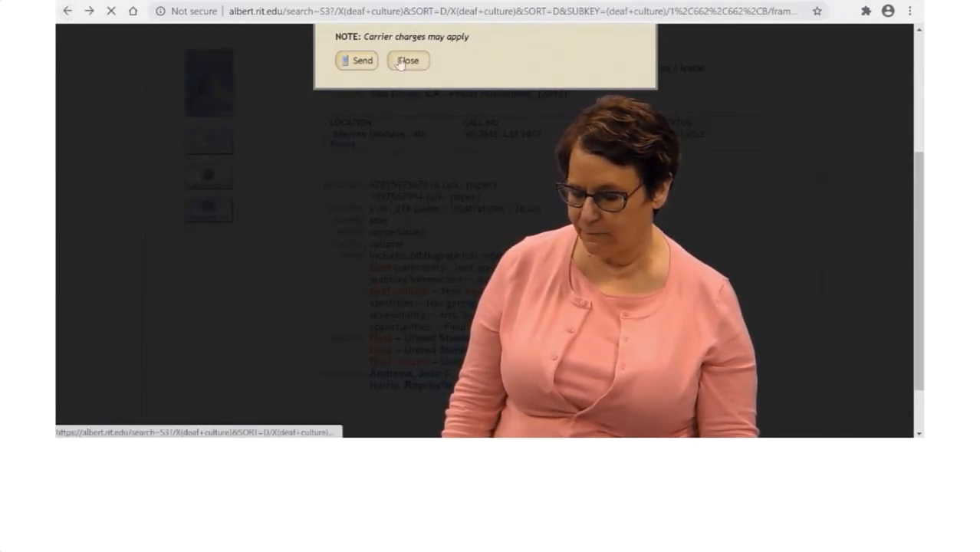
pyautogui.click(408, 59)
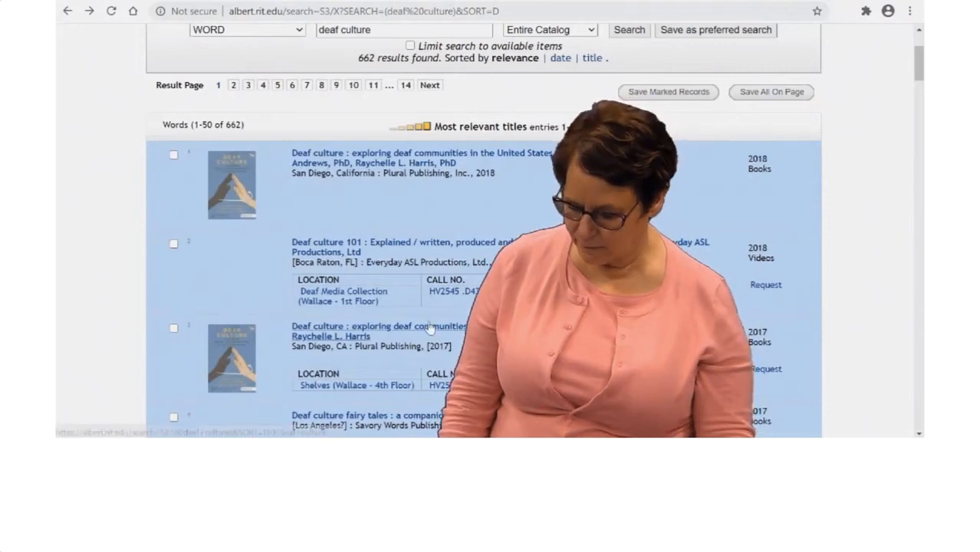
pyautogui.click(379, 325)
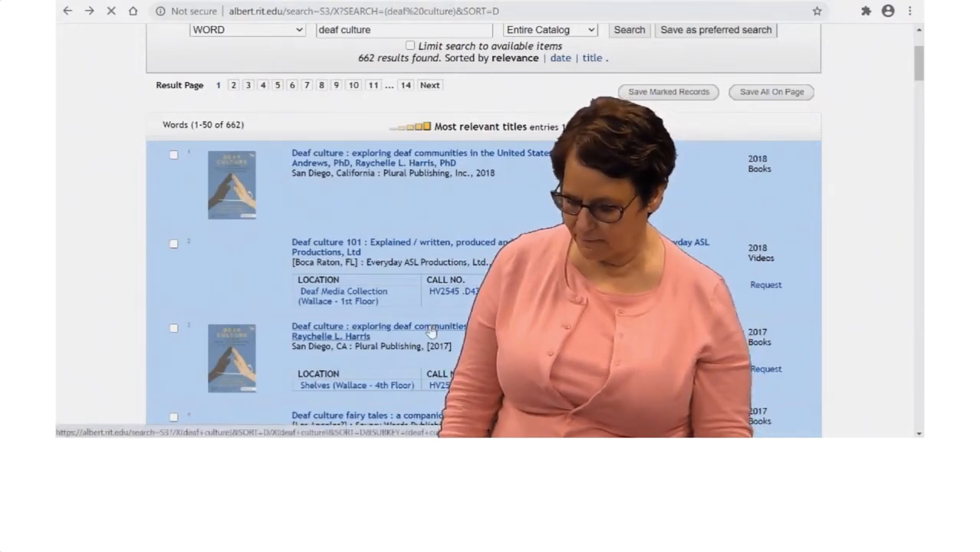
pyautogui.click(379, 325)
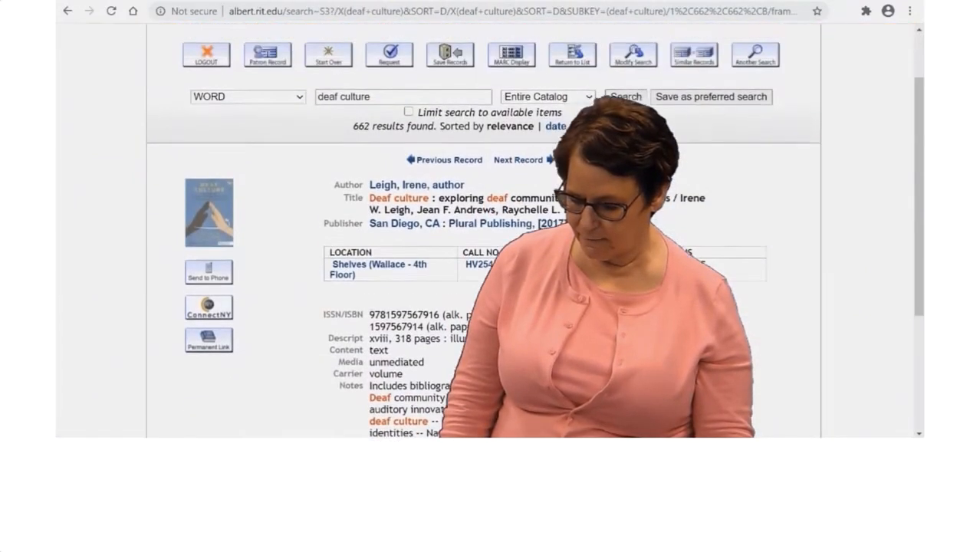